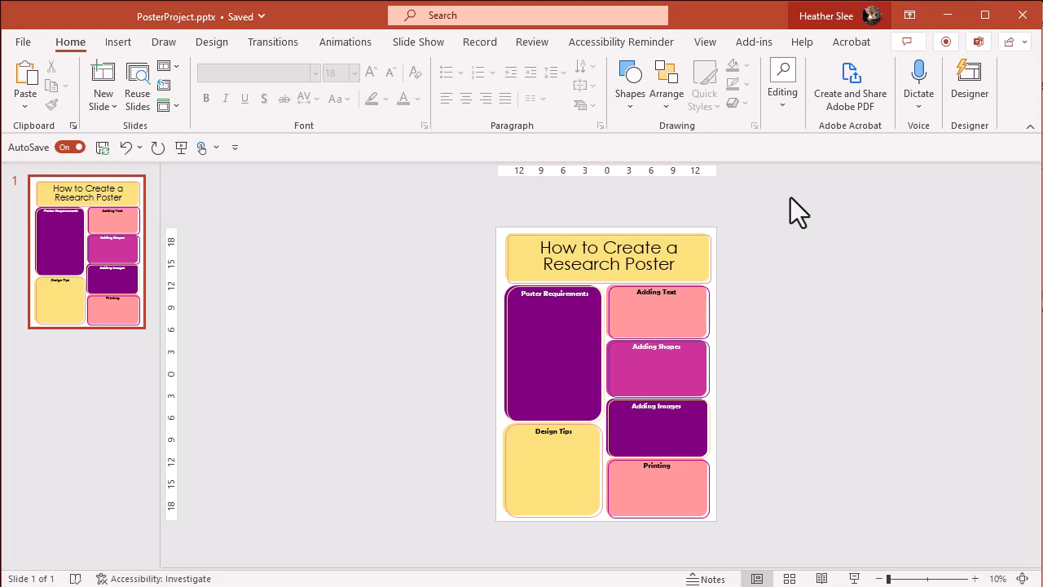
{"action": "mouse_move", "coordinate": [280, 204]}
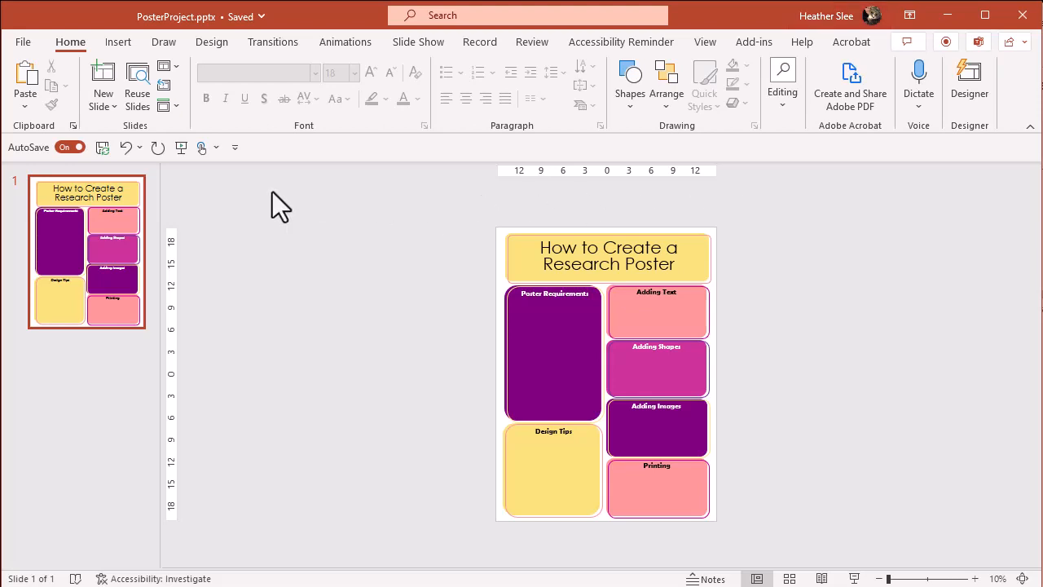
Step: Look at the Insert table size grid, then dismiss it
{"action": "left_click", "coordinate": [118, 42]}
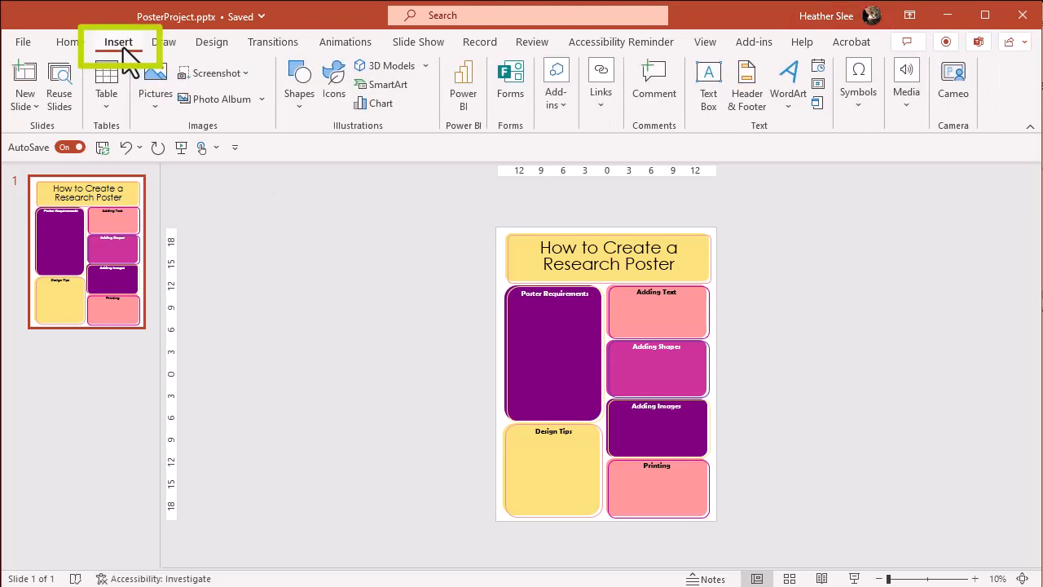
{"action": "left_click", "coordinate": [105, 84]}
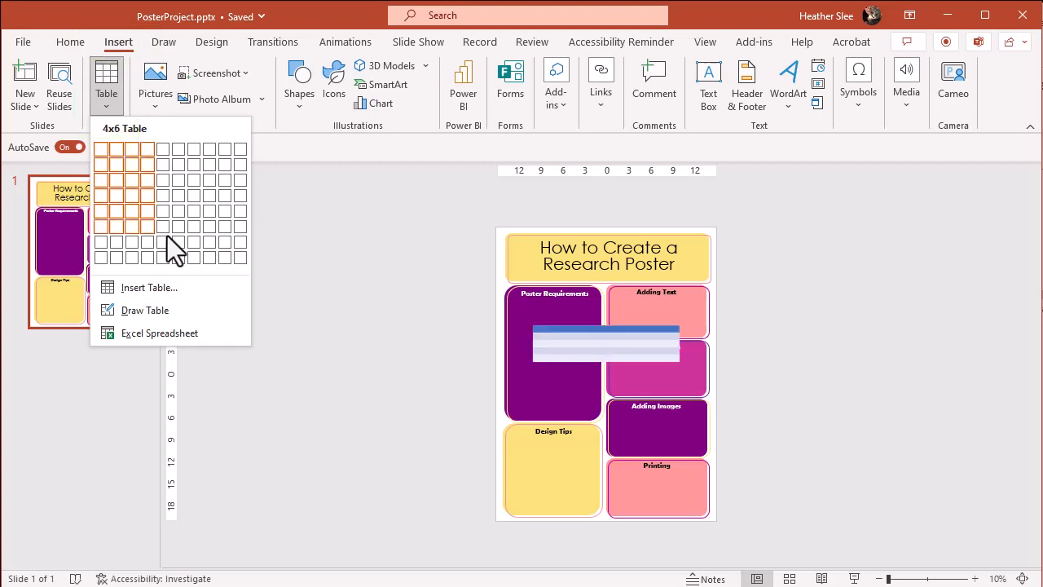
{"action": "mouse_move", "coordinate": [161, 240]}
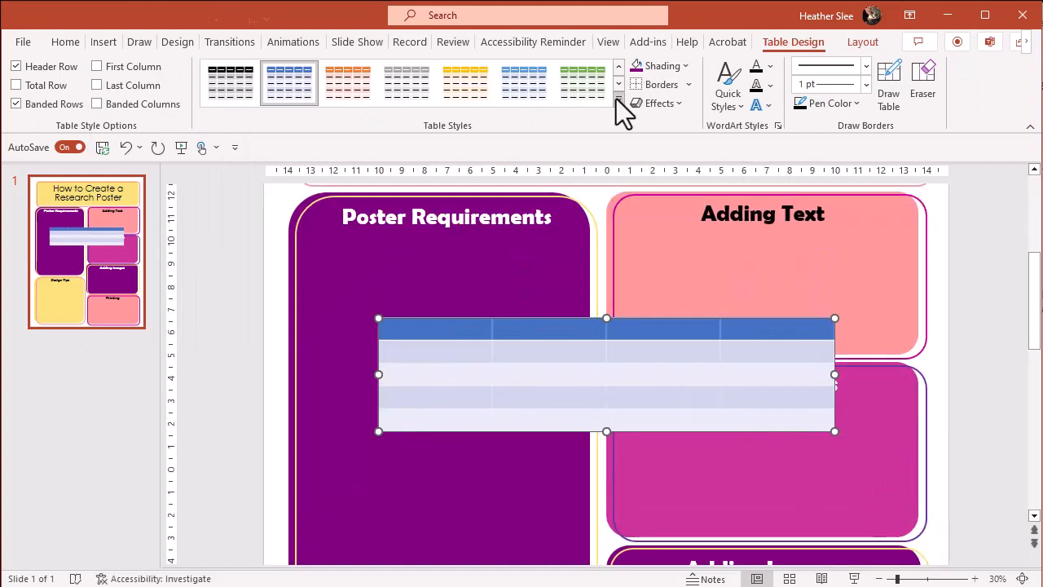
{"action": "left_click", "coordinate": [618, 103]}
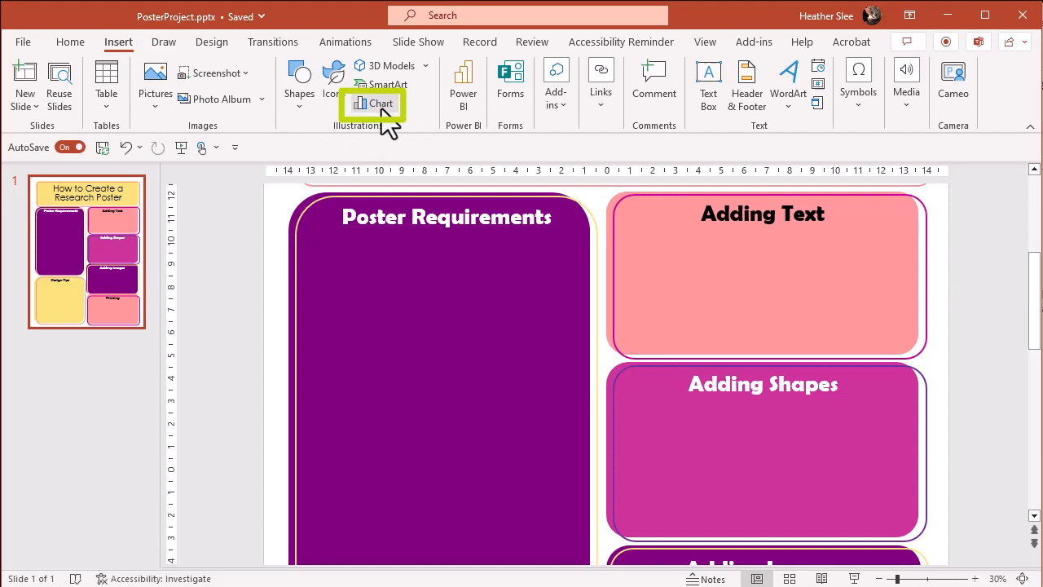
Step: Insert a Stacked Line with Markers chart after previewing Pie, Scatter and Line types
{"action": "left_click", "coordinate": [373, 92]}
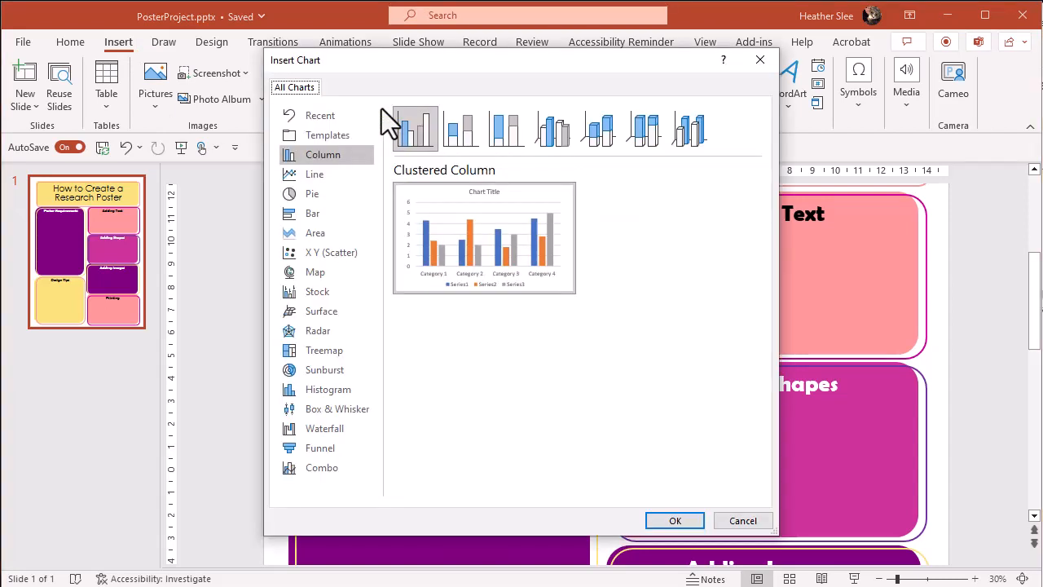
{"action": "mouse_move", "coordinate": [312, 193]}
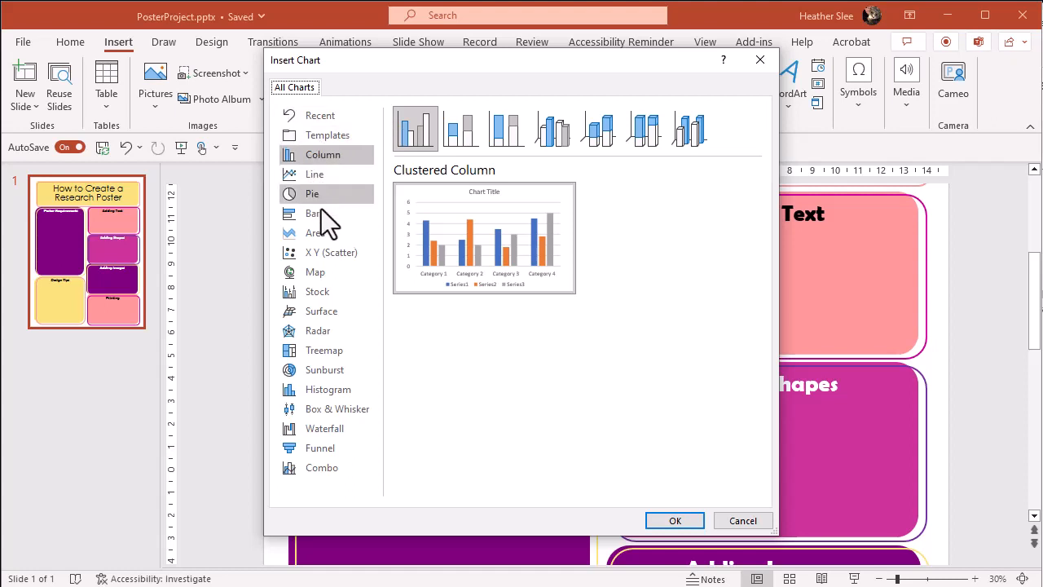
{"action": "left_click", "coordinate": [312, 194]}
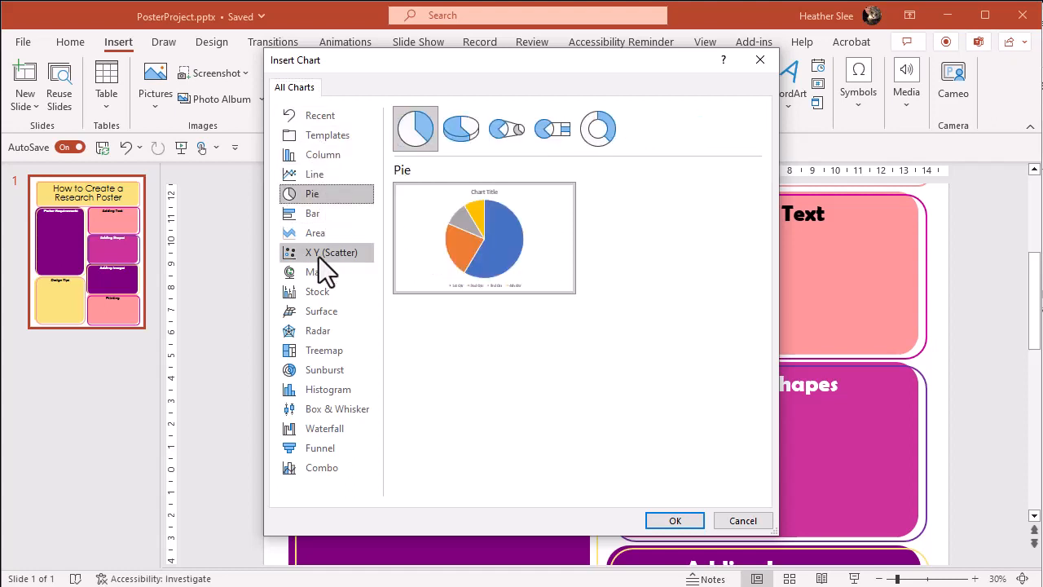
{"action": "left_click", "coordinate": [331, 252]}
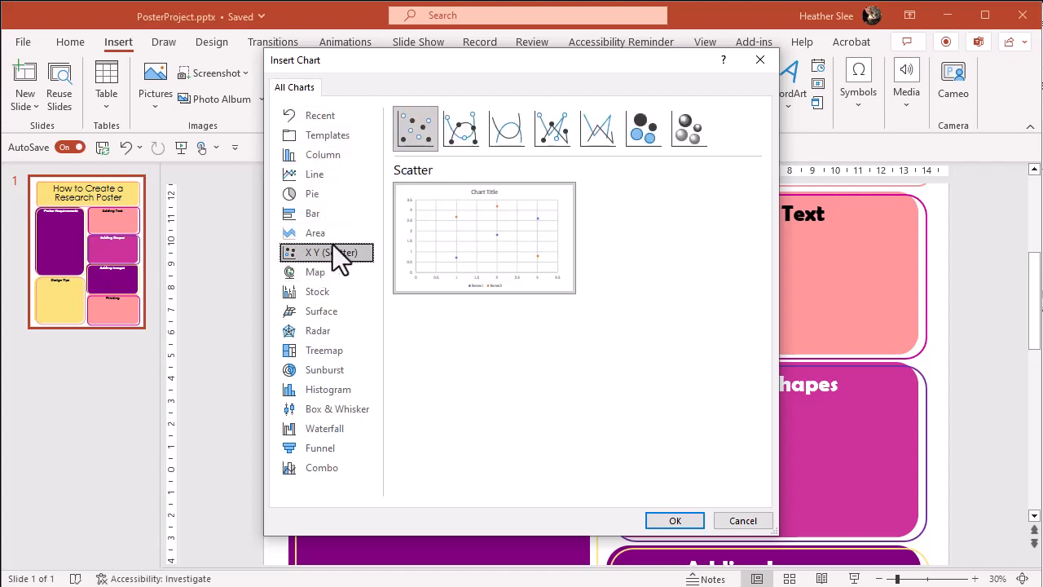
{"action": "left_click", "coordinate": [315, 174]}
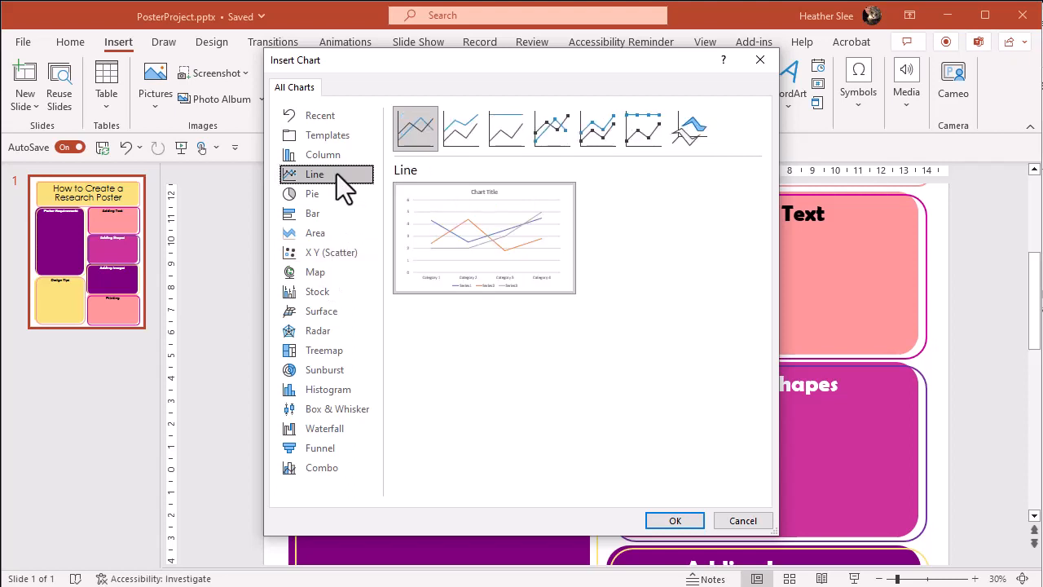
{"action": "mouse_move", "coordinate": [436, 175]}
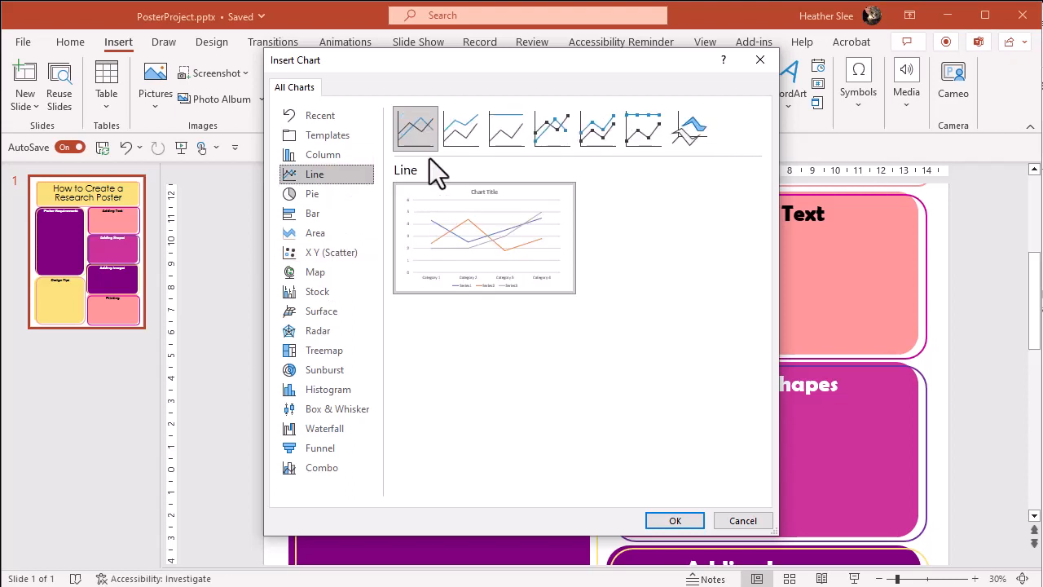
{"action": "mouse_move", "coordinate": [461, 129]}
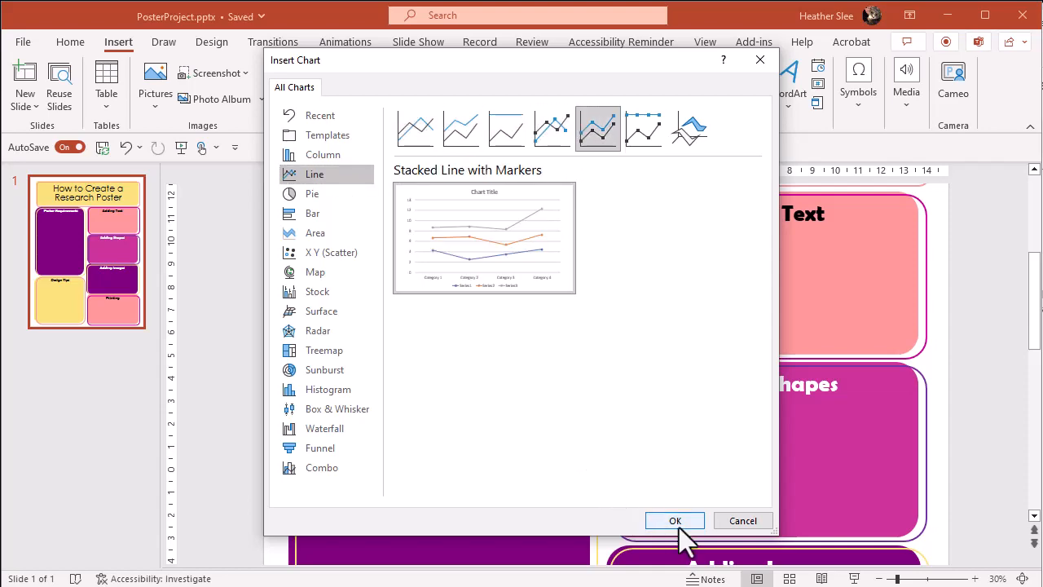
{"action": "left_click", "coordinate": [675, 520]}
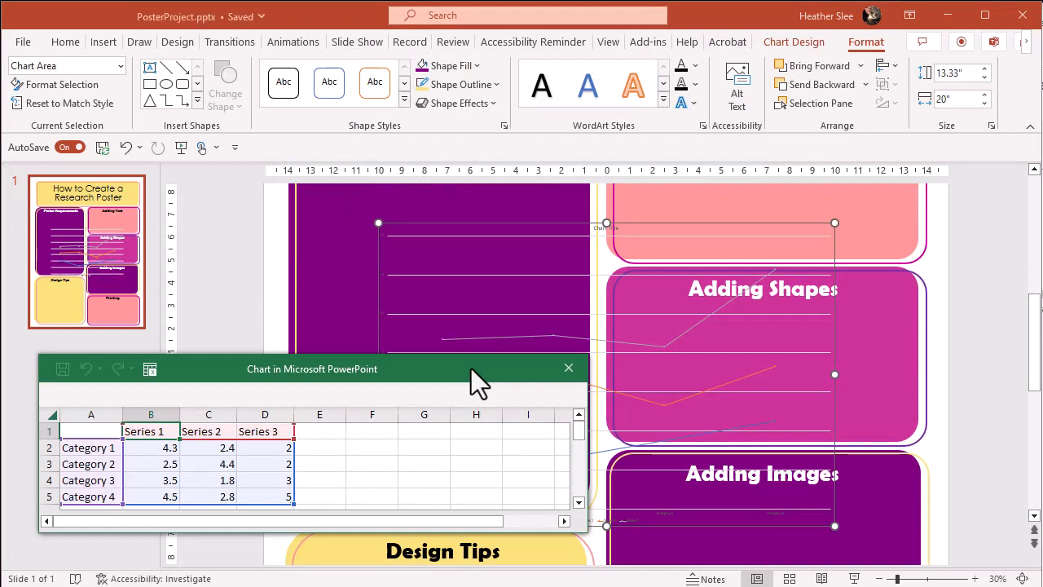
Step: Close the chart's sample data sheet and explore chart styles and Chart Area fill settings
{"action": "left_click", "coordinate": [568, 368]}
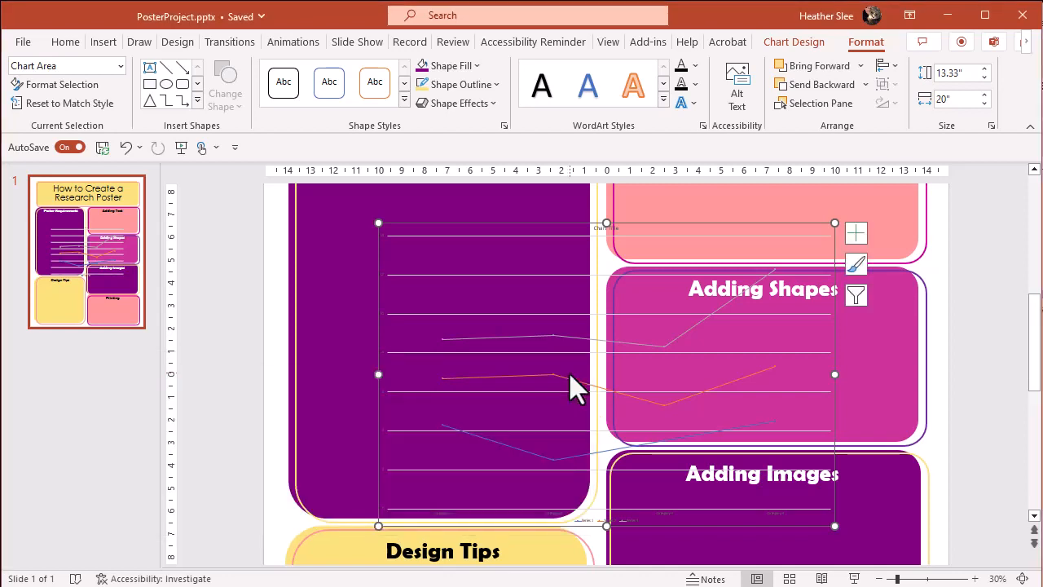
{"action": "mouse_move", "coordinate": [575, 383]}
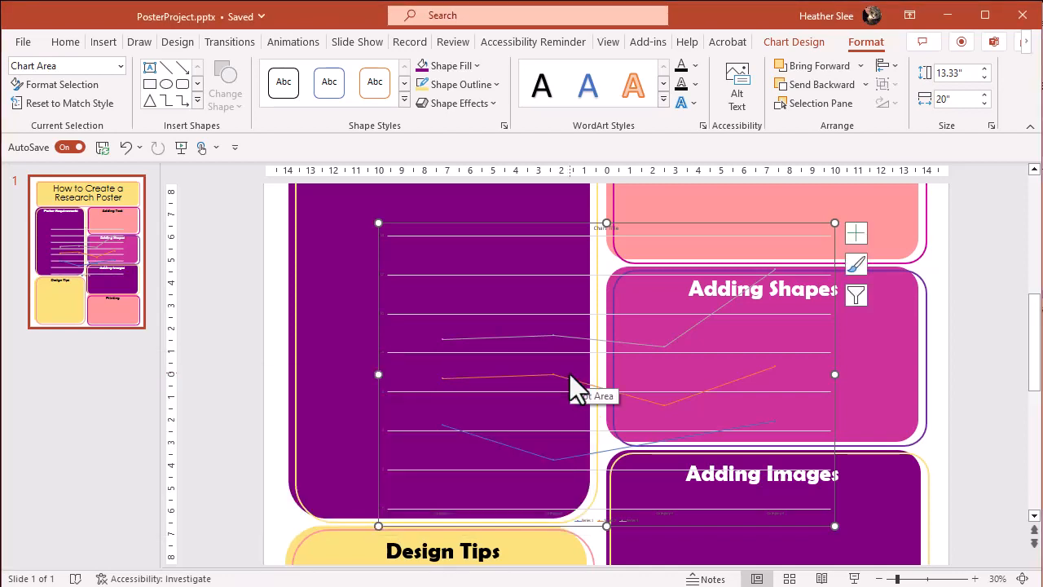
{"action": "left_click", "coordinate": [856, 263]}
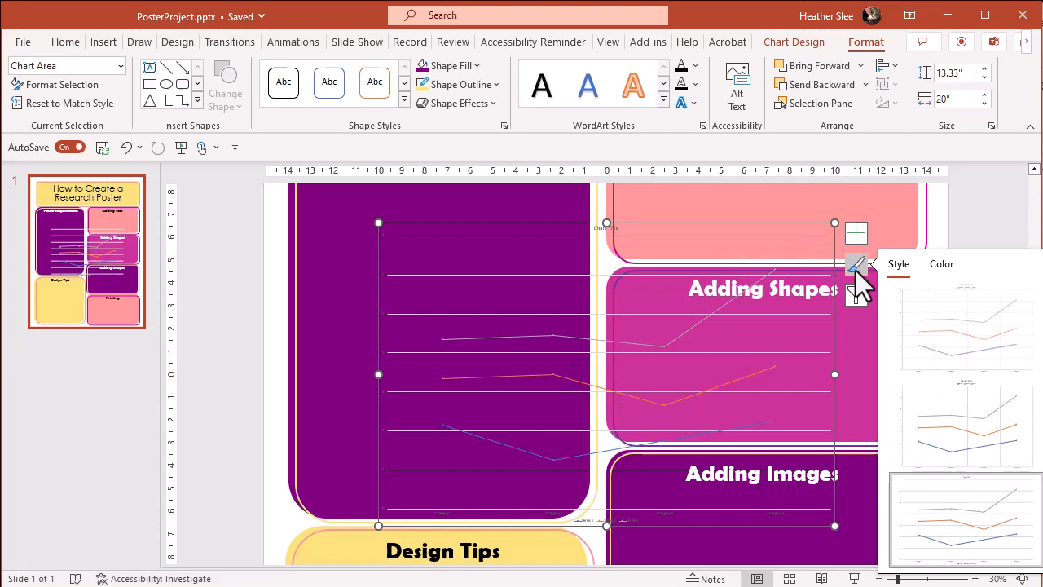
{"action": "left_click", "coordinate": [855, 233]}
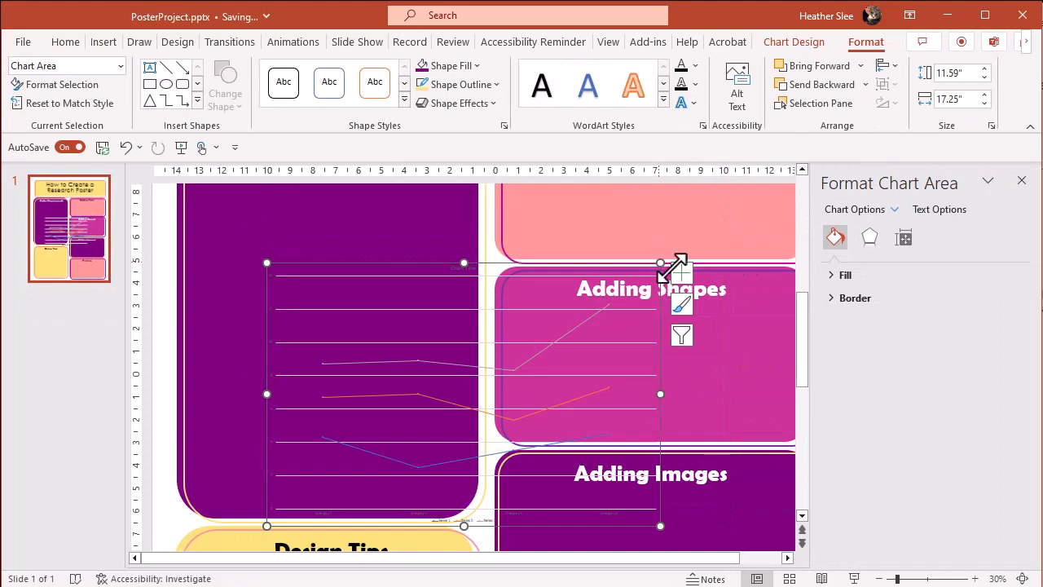
{"action": "left_click", "coordinate": [845, 275]}
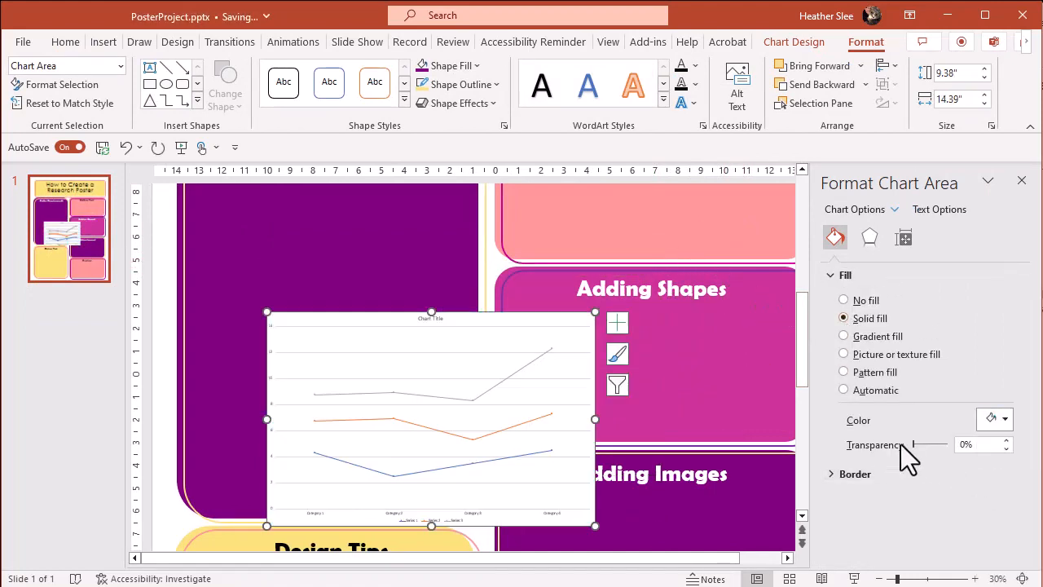
{"action": "mouse_move", "coordinate": [624, 346]}
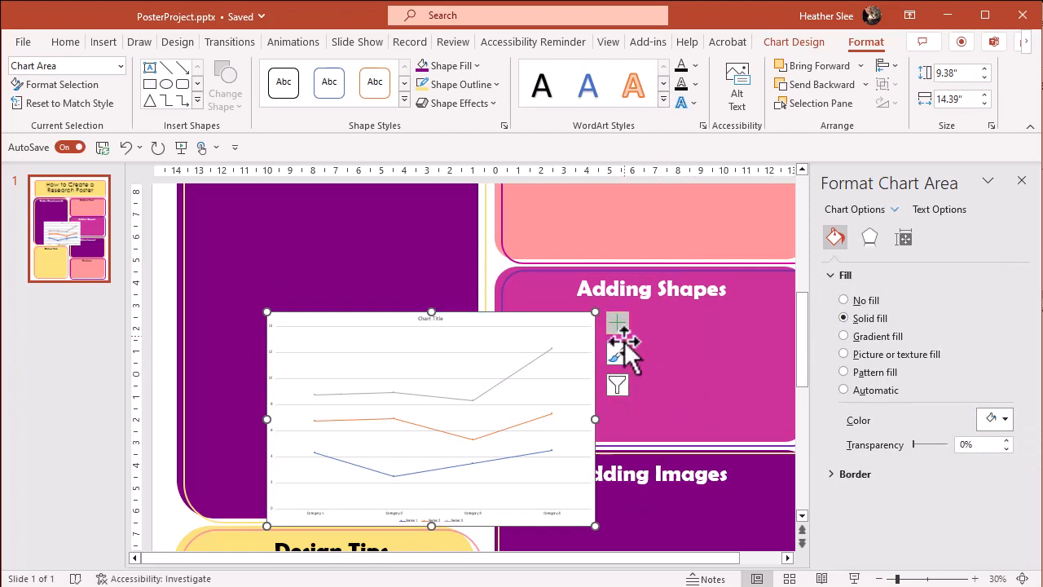
{"action": "mouse_move", "coordinate": [681, 363]}
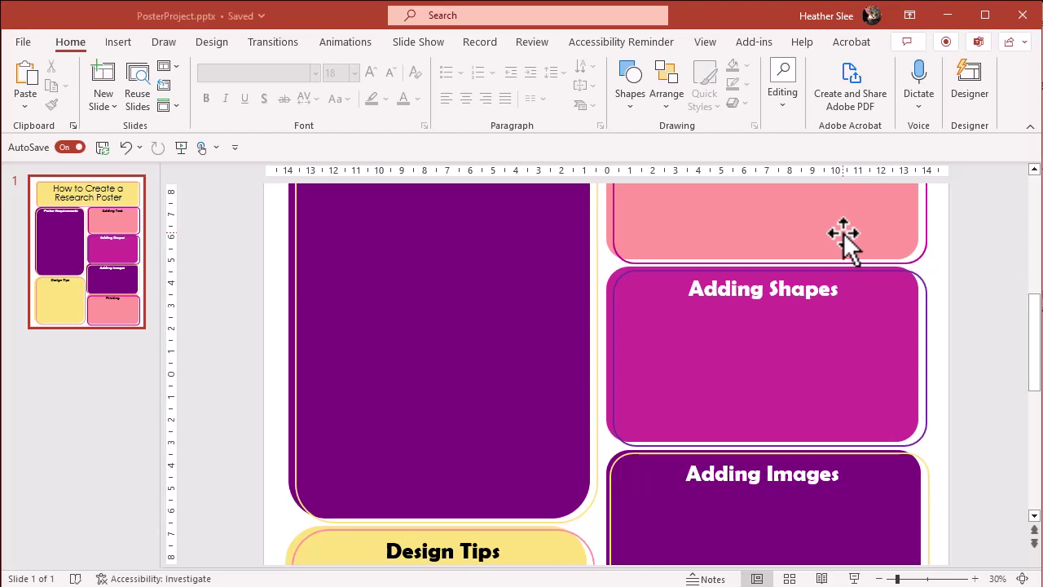
{"action": "left_click", "coordinate": [118, 41]}
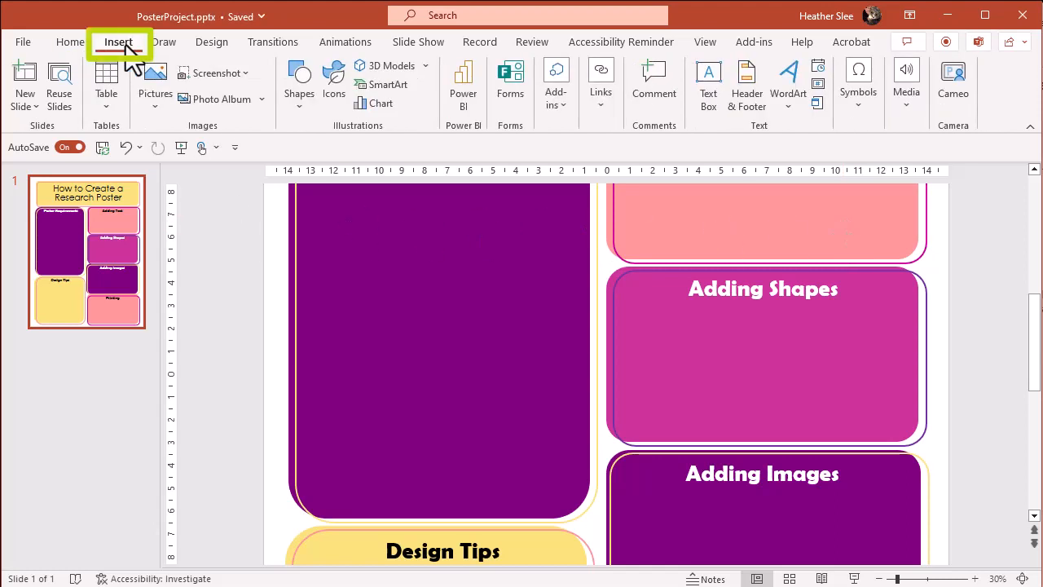
{"action": "left_click", "coordinate": [154, 82]}
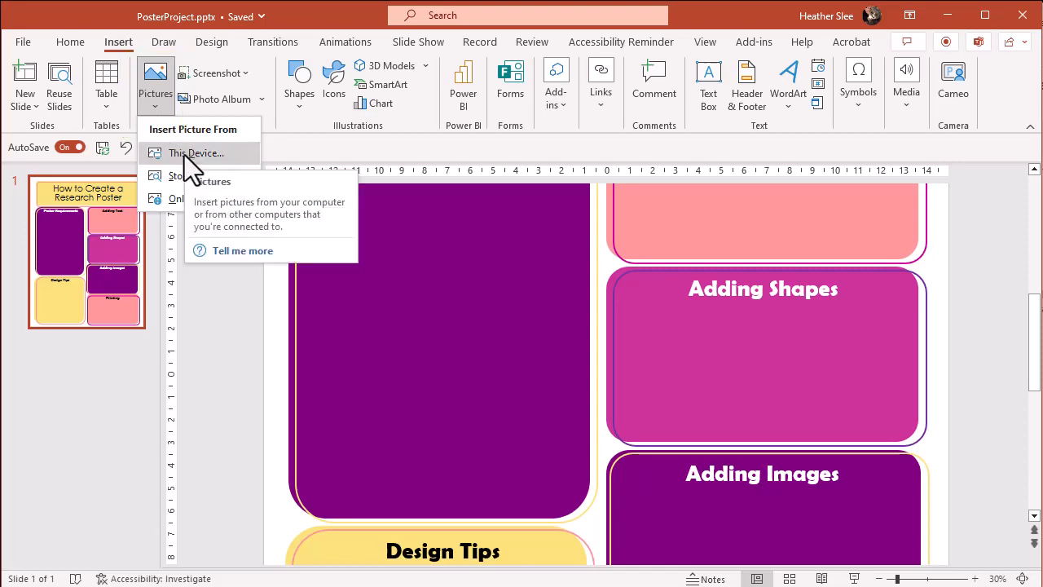
{"action": "left_click", "coordinate": [196, 153]}
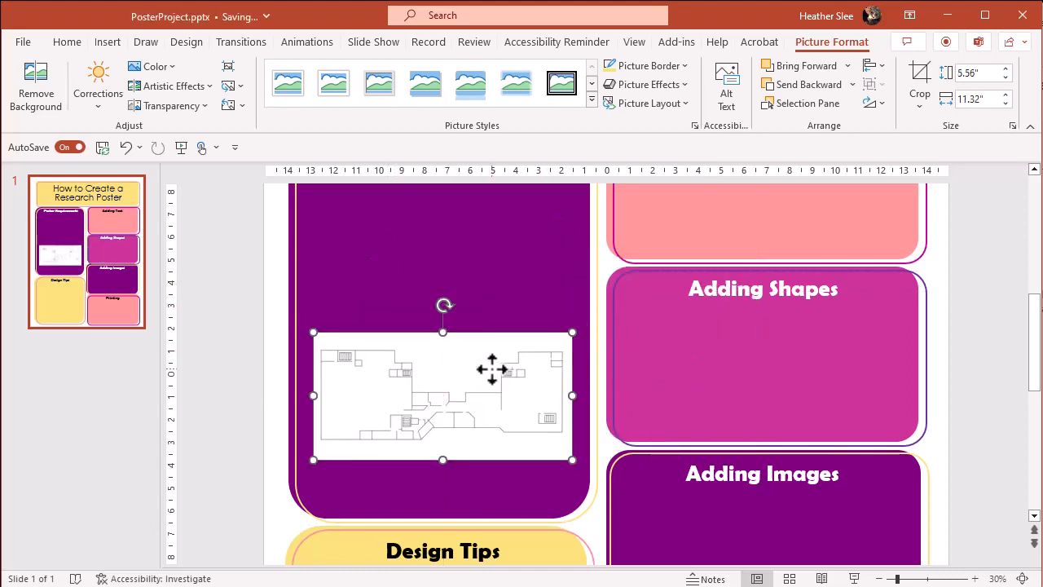
{"action": "left_click_drag", "start_coordinate": [492, 369], "coordinate": [491, 405]}
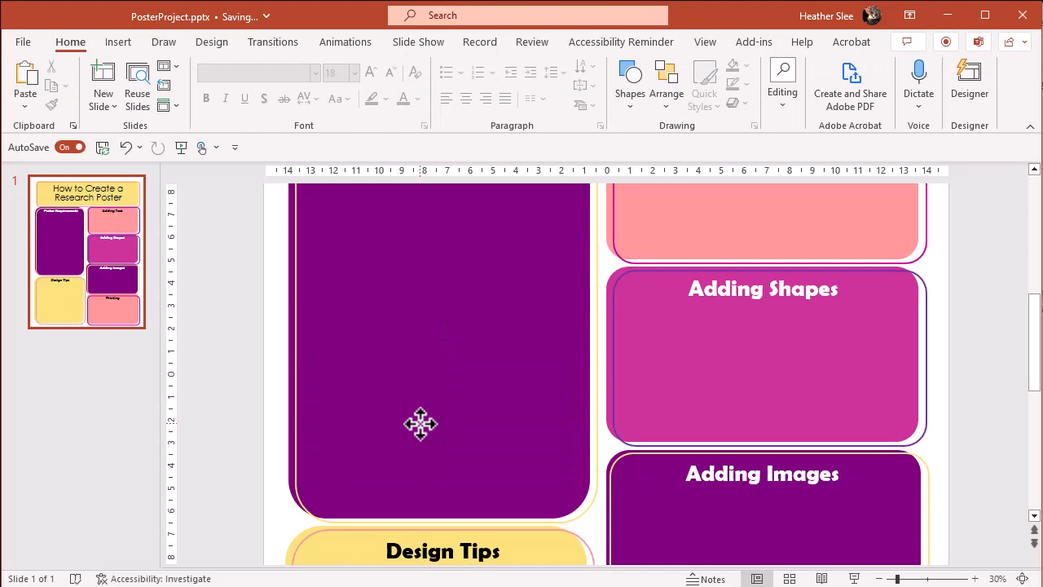
Step: Search stock illustrations for 'craft' and insert the pencils and sticky note illustration
{"action": "left_click", "coordinate": [119, 41]}
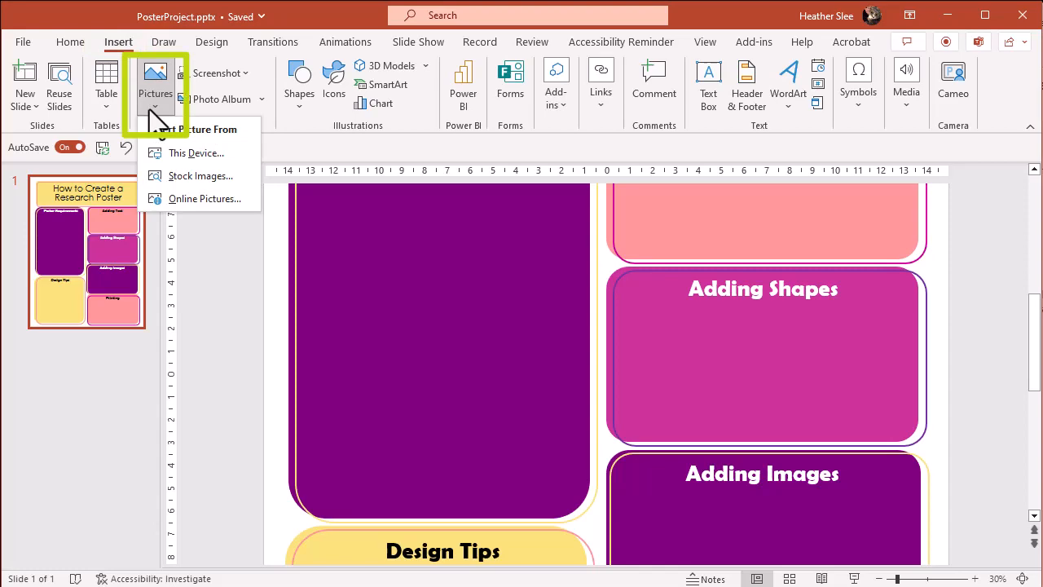
{"action": "left_click", "coordinate": [199, 176]}
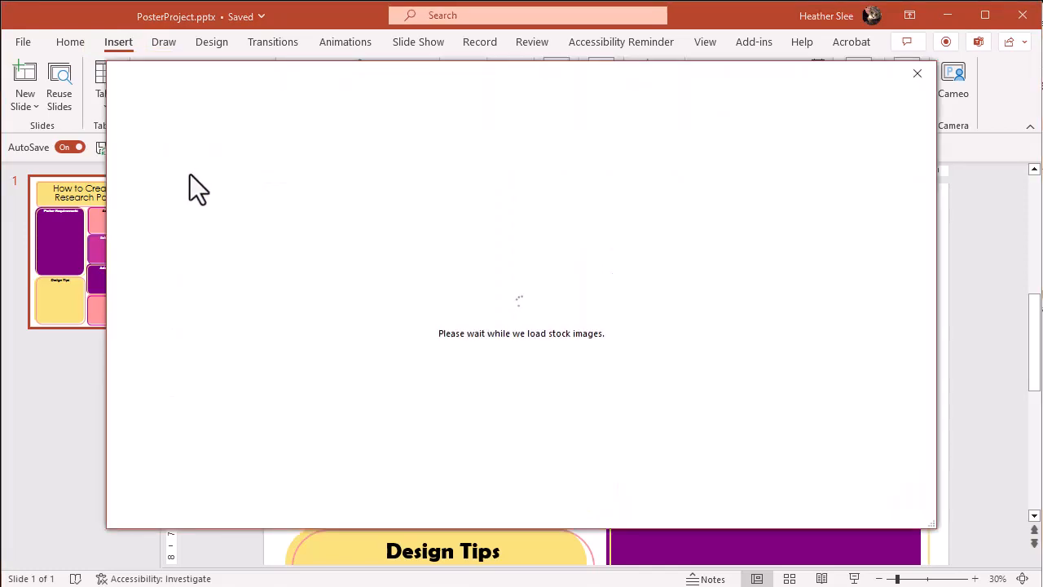
{"action": "left_click", "coordinate": [213, 157]}
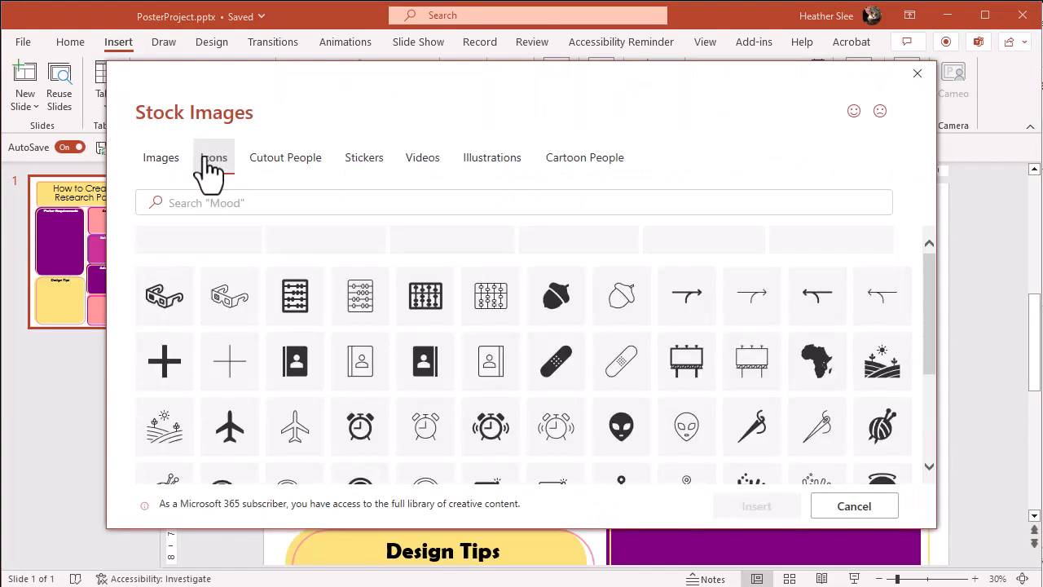
{"action": "left_click", "coordinate": [491, 157]}
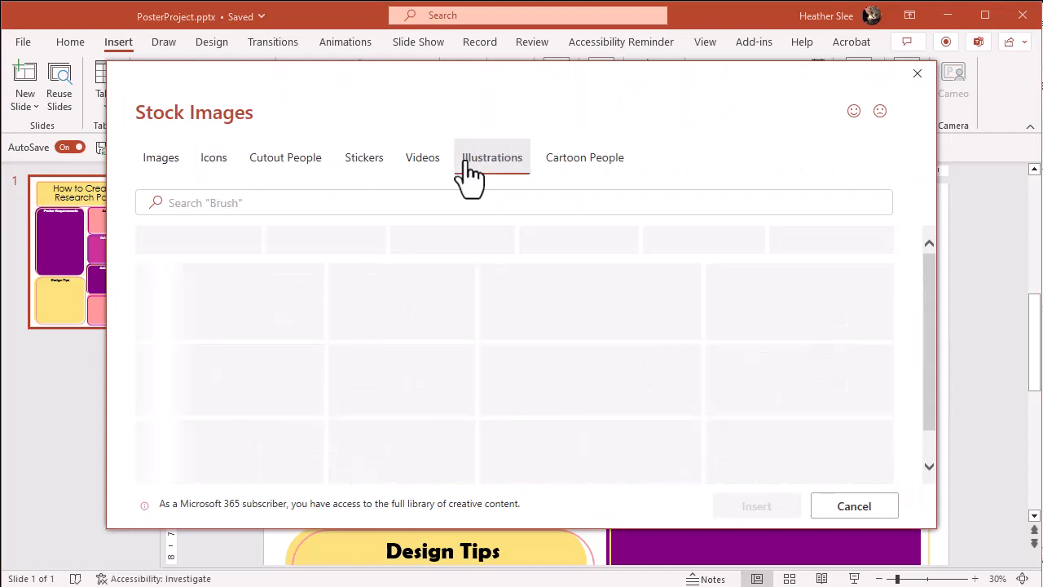
{"action": "left_click", "coordinate": [491, 157]}
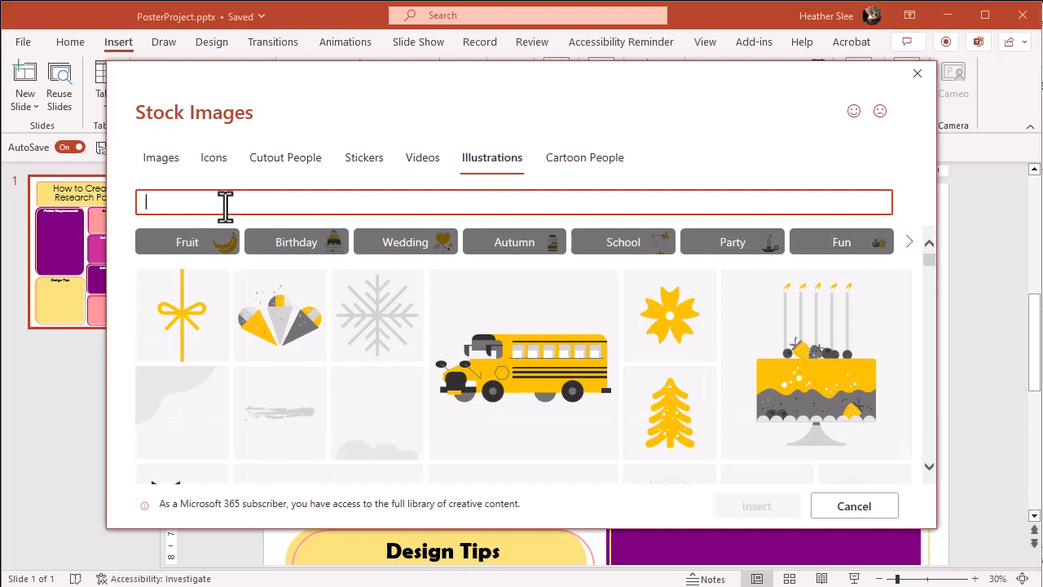
{"action": "type", "text": "craft"}
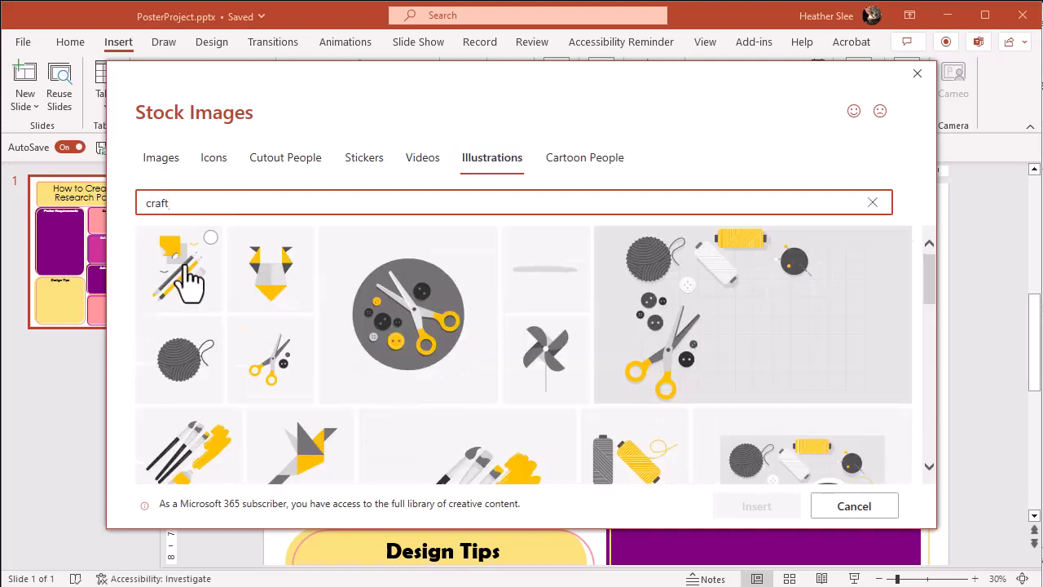
{"action": "left_click", "coordinate": [178, 268]}
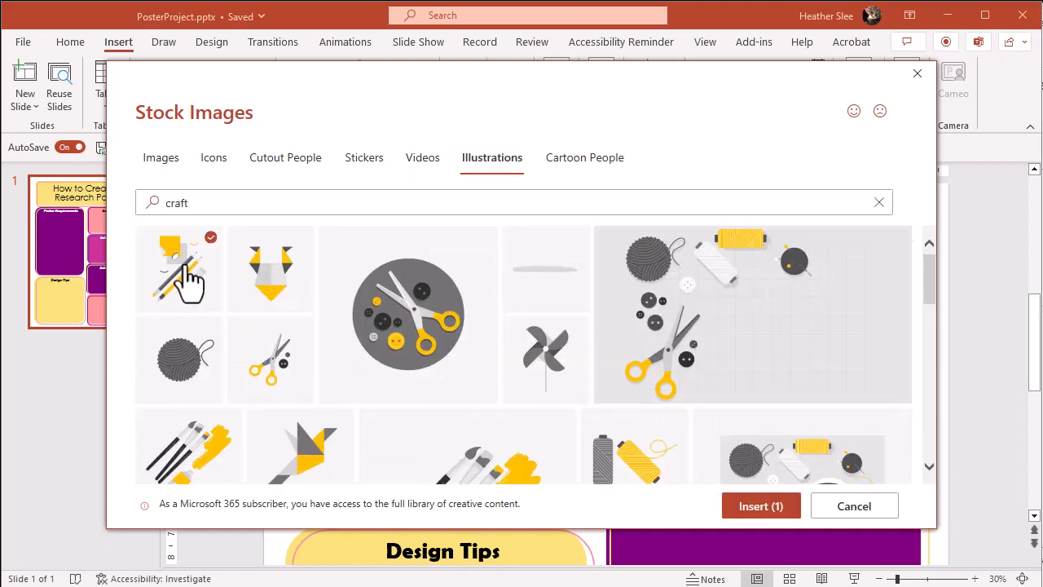
{"action": "left_click", "coordinate": [760, 506]}
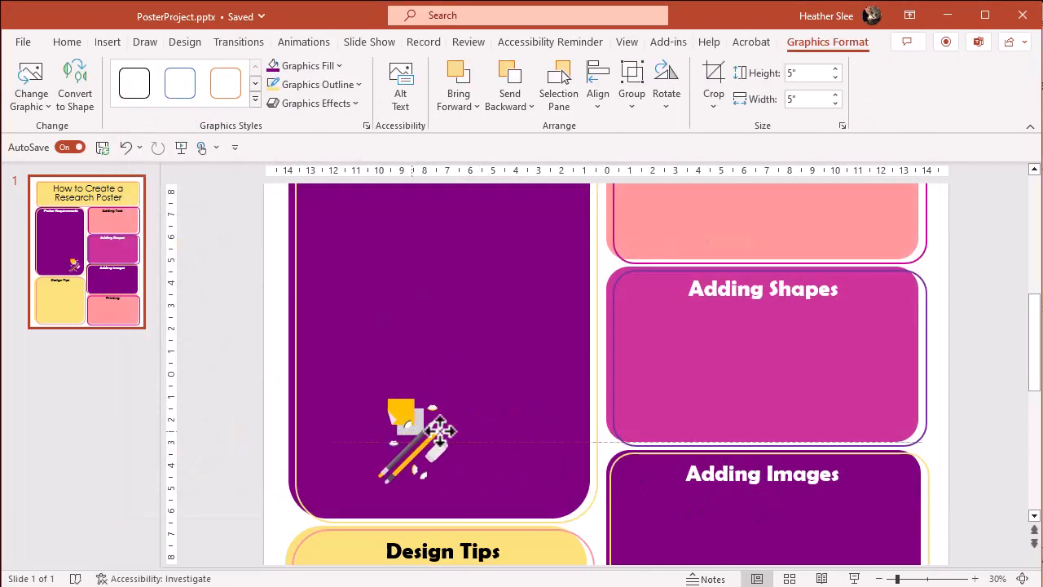
Step: Drag the pencils illustration into the purple box's lower-right corner and deselect it
{"action": "left_click_drag", "start_coordinate": [420, 444], "coordinate": [548, 460]}
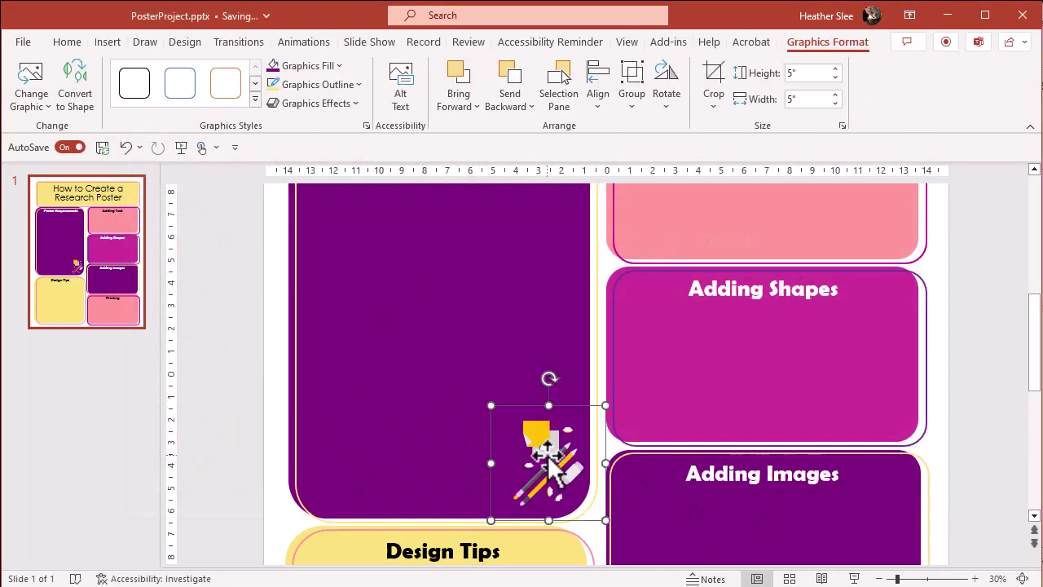
{"action": "left_click", "coordinate": [313, 102]}
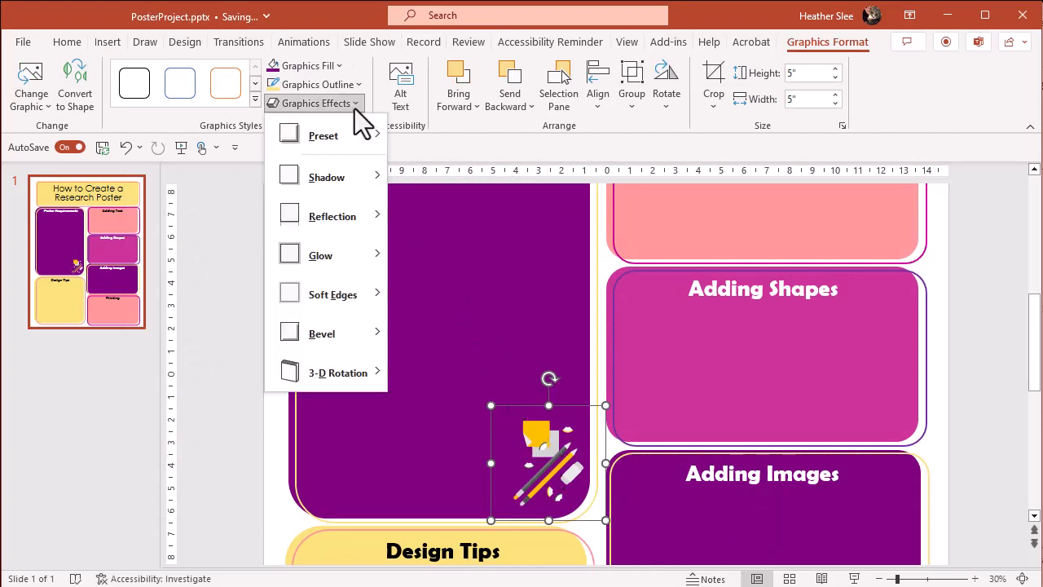
{"action": "left_click", "coordinate": [314, 84]}
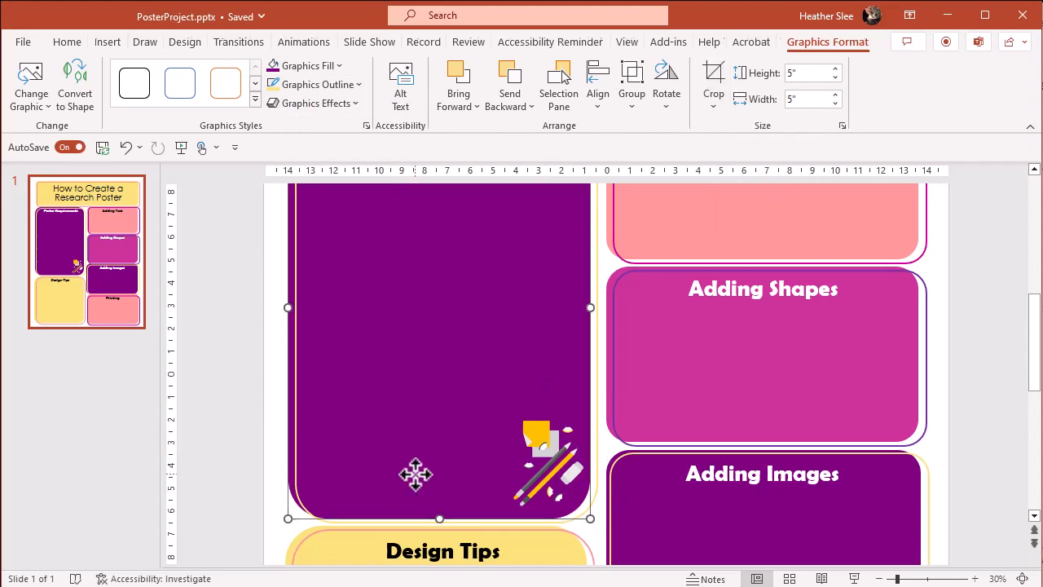
{"action": "left_click", "coordinate": [961, 432]}
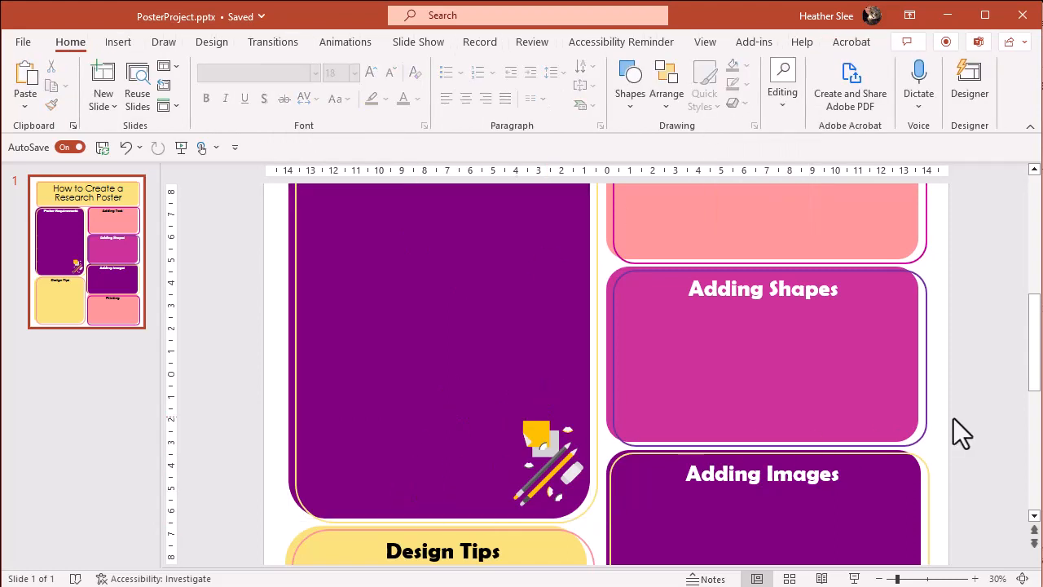